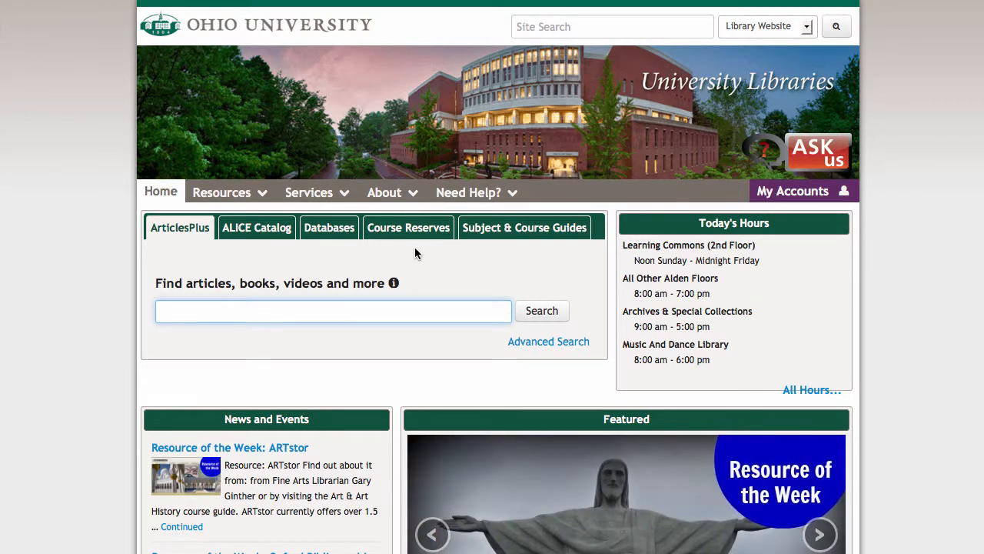
mouse_move(323, 257)
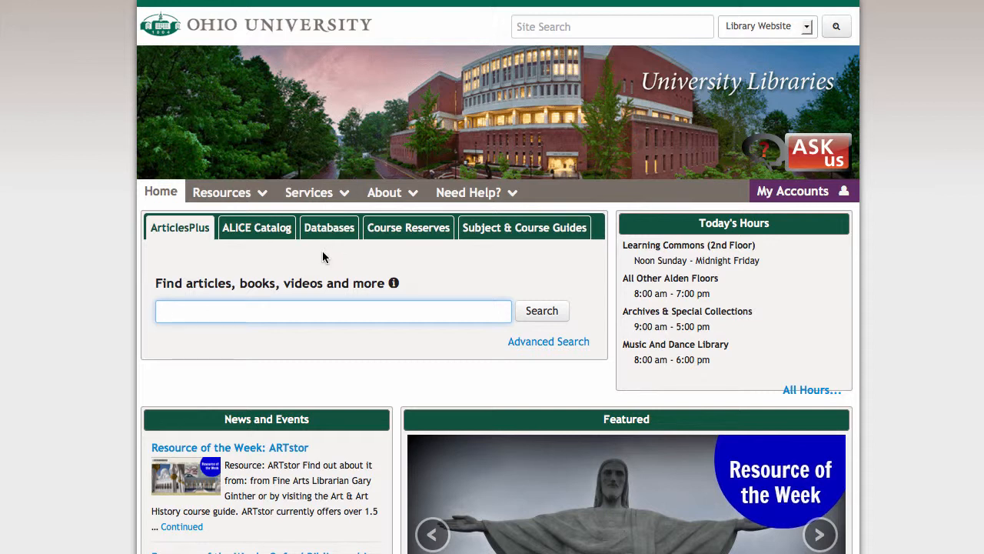
Enter 'communication' in the Find Databases by Title search box.
click(332, 310)
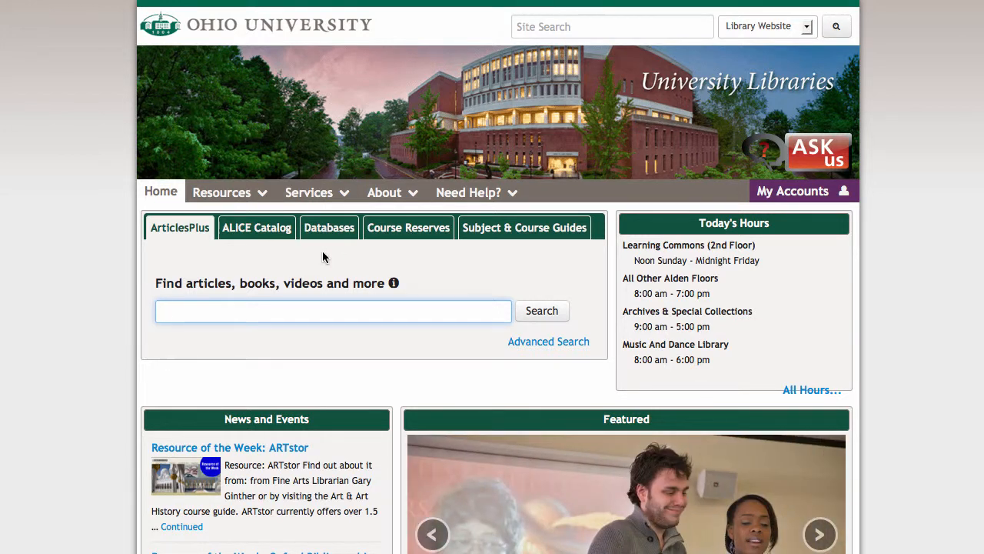
mouse_move(329, 237)
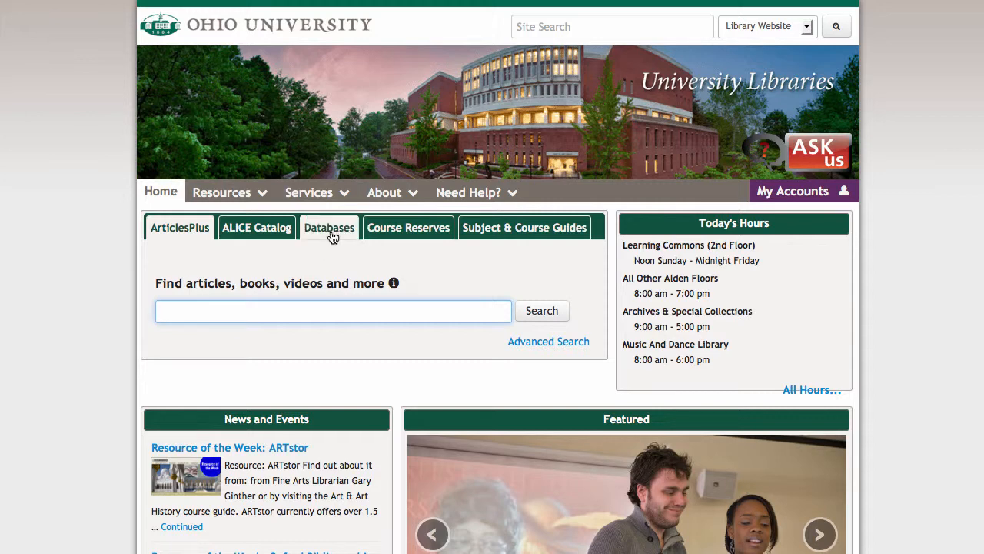
click(329, 227)
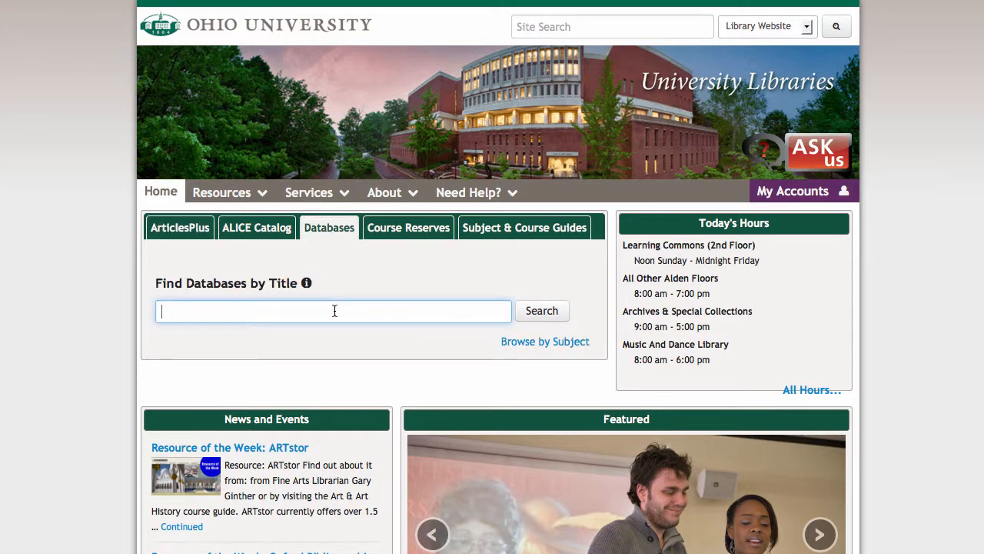
text(communicati)
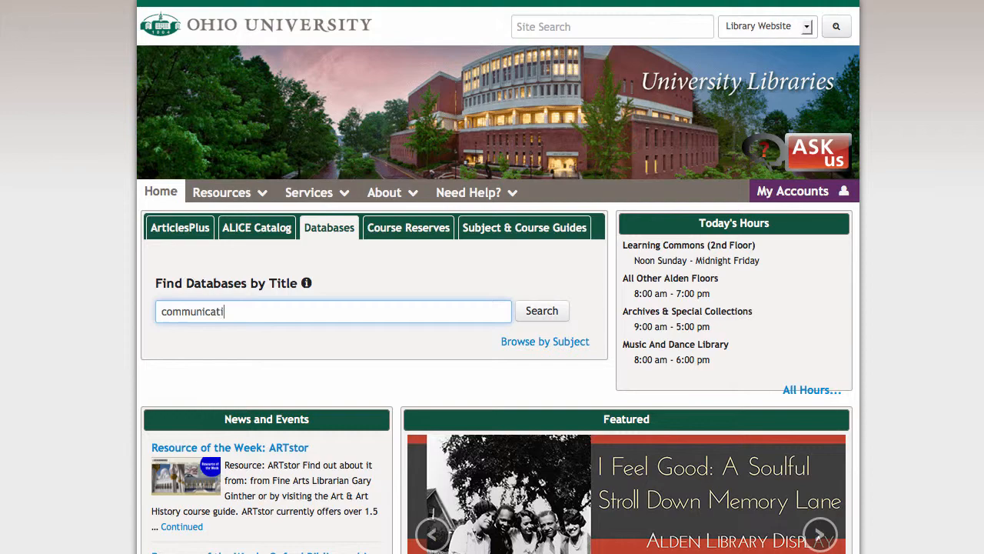
text(on)
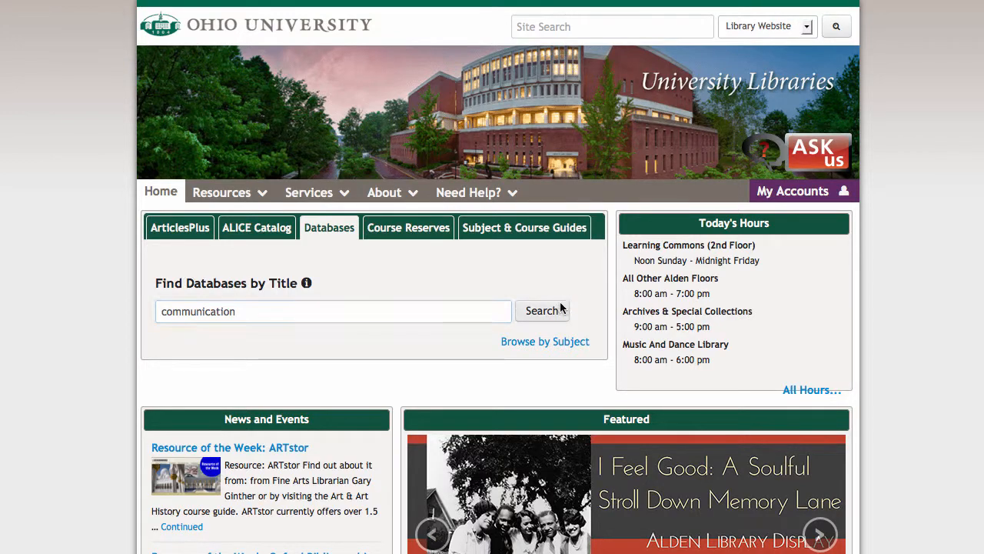
Search the titles and open the Communication And Mass Media Complete catalog record.
click(542, 310)
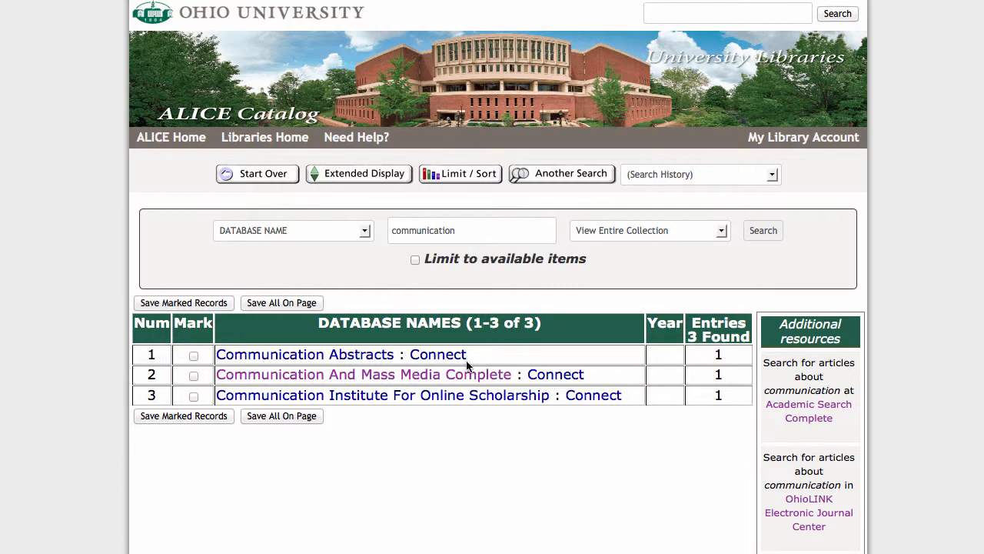
mouse_move(461, 375)
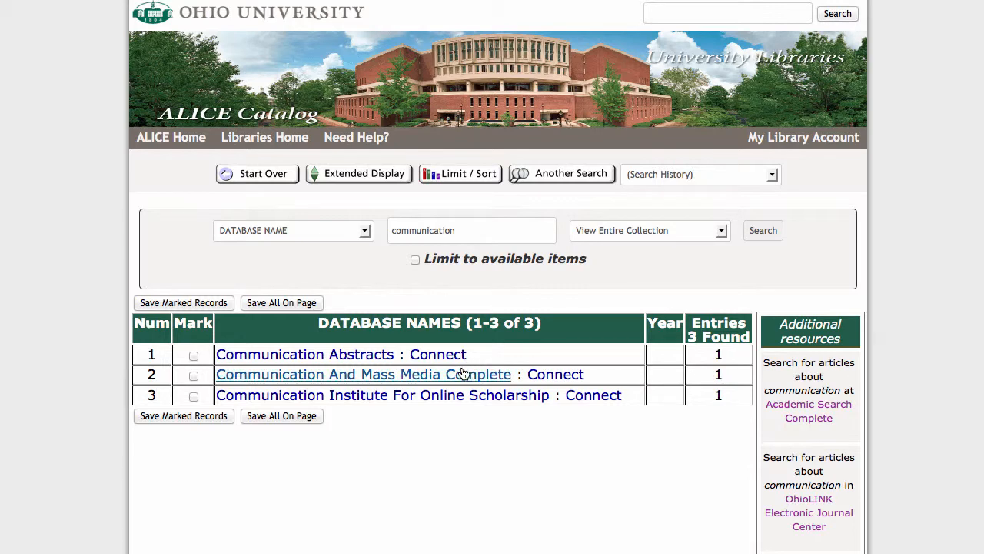
click(363, 374)
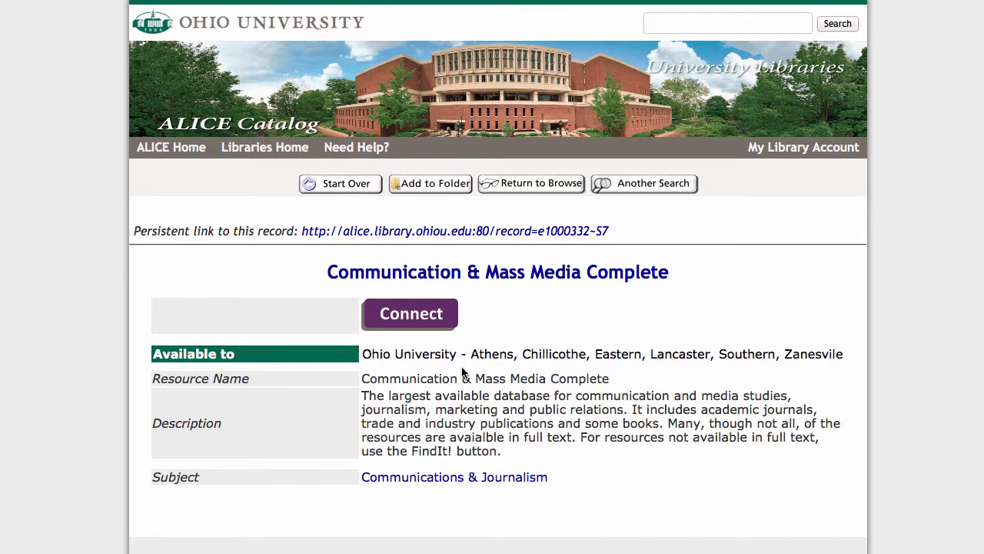
mouse_move(440, 330)
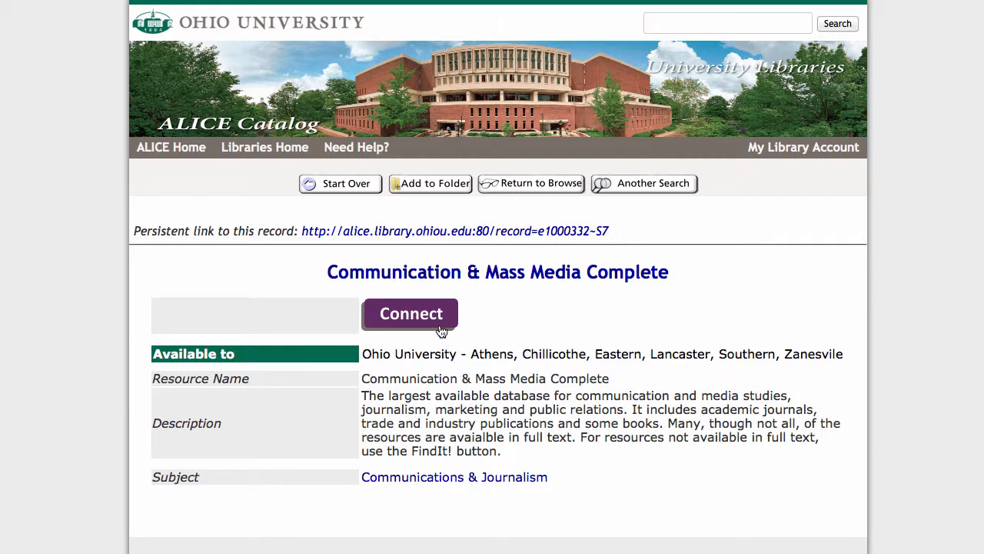
Connect to the database and enter 'twitter' AND 'television' as search terms.
click(411, 314)
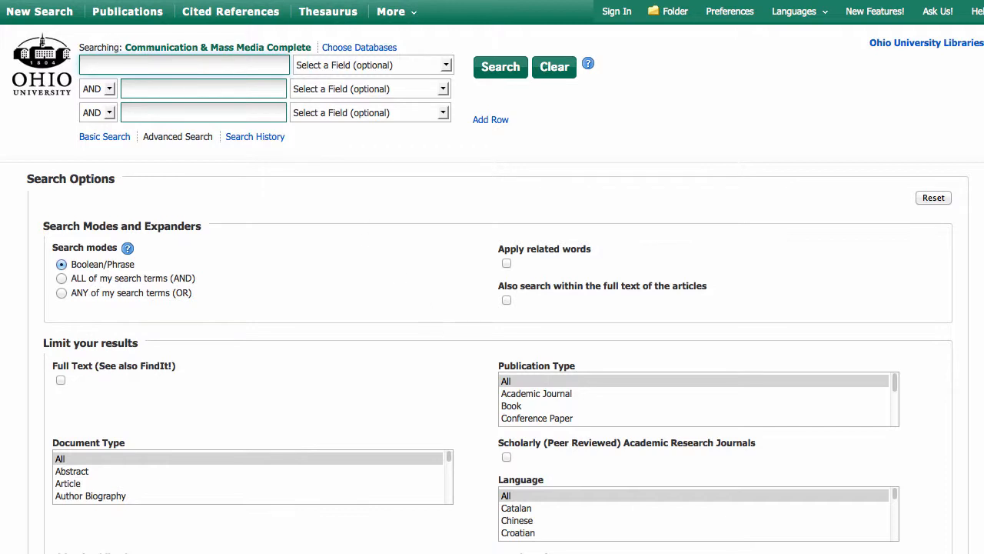
text(twitter)
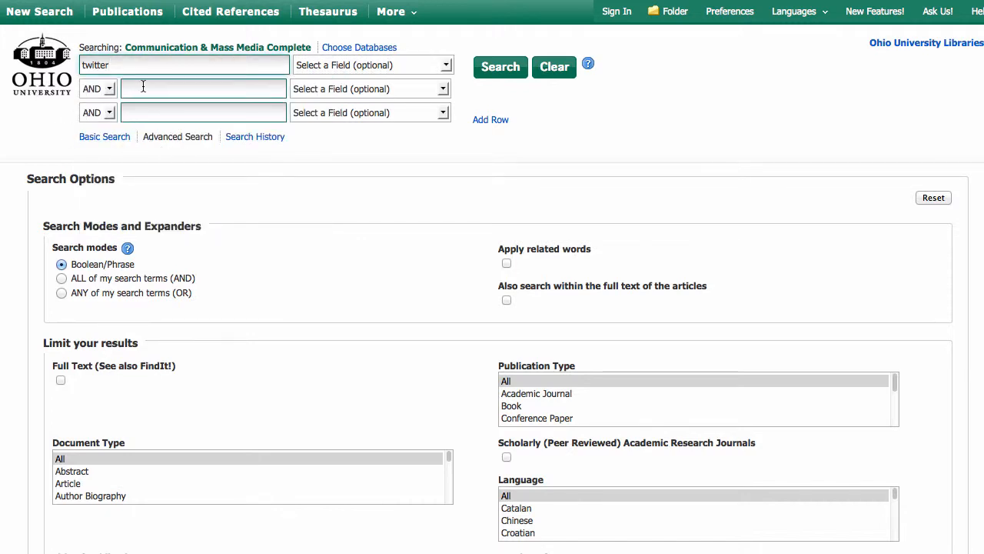
text(television)
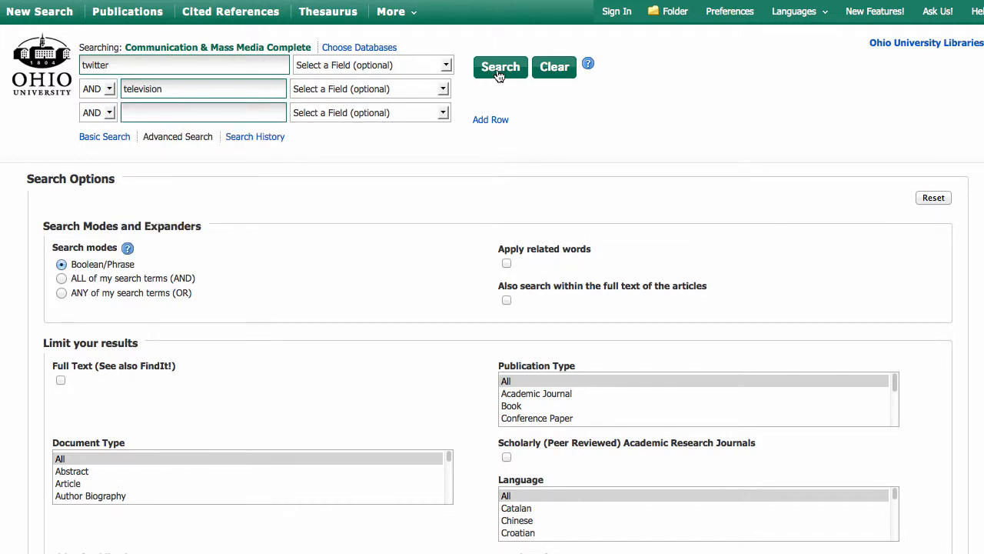
Run the twitter AND television search and browse the 93 results.
click(500, 68)
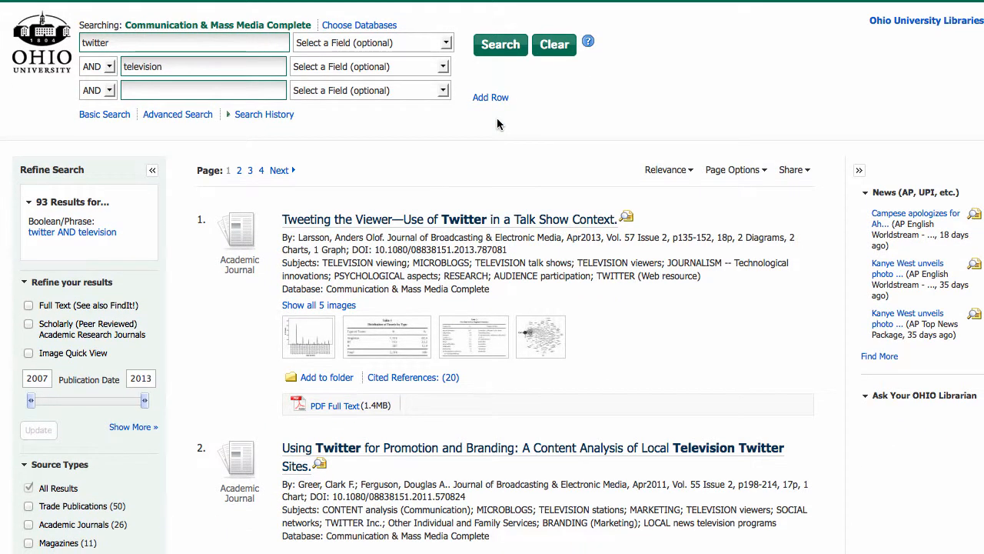
scroll(down, 3)
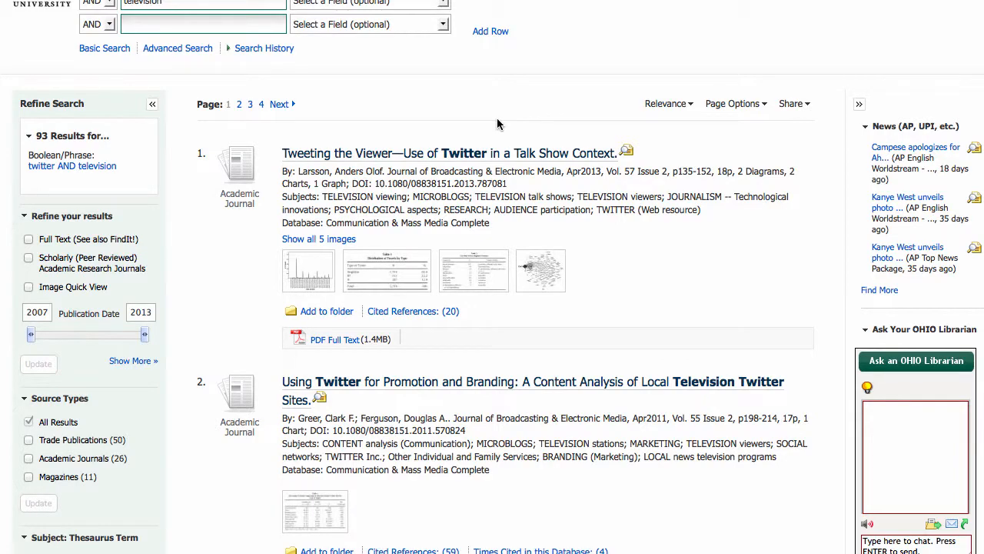
scroll(down, 3)
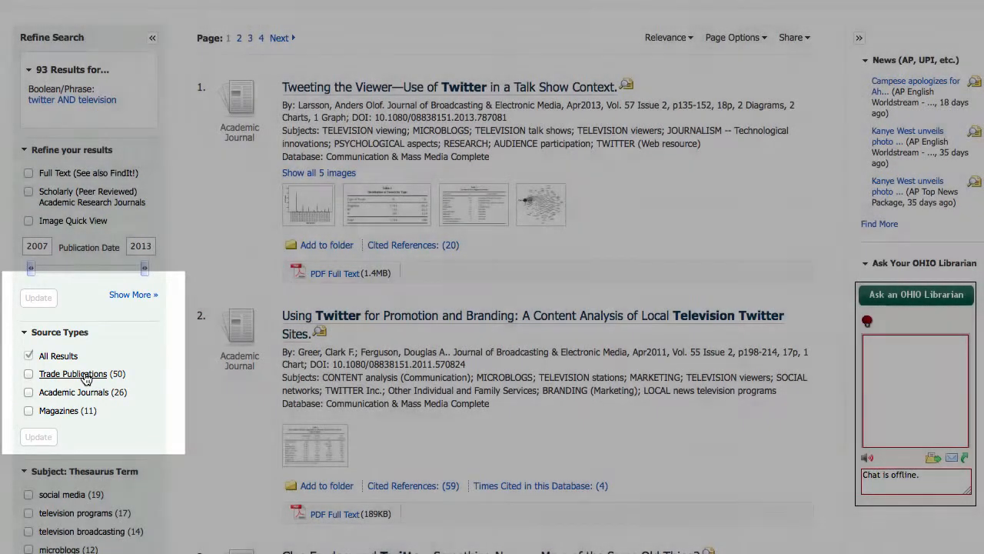
click(27, 374)
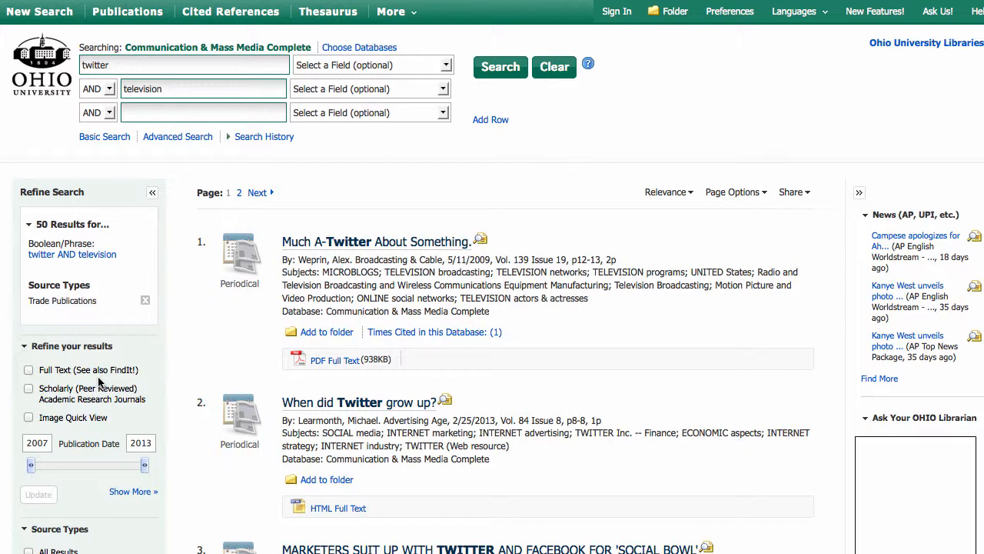
scroll(down, 3)
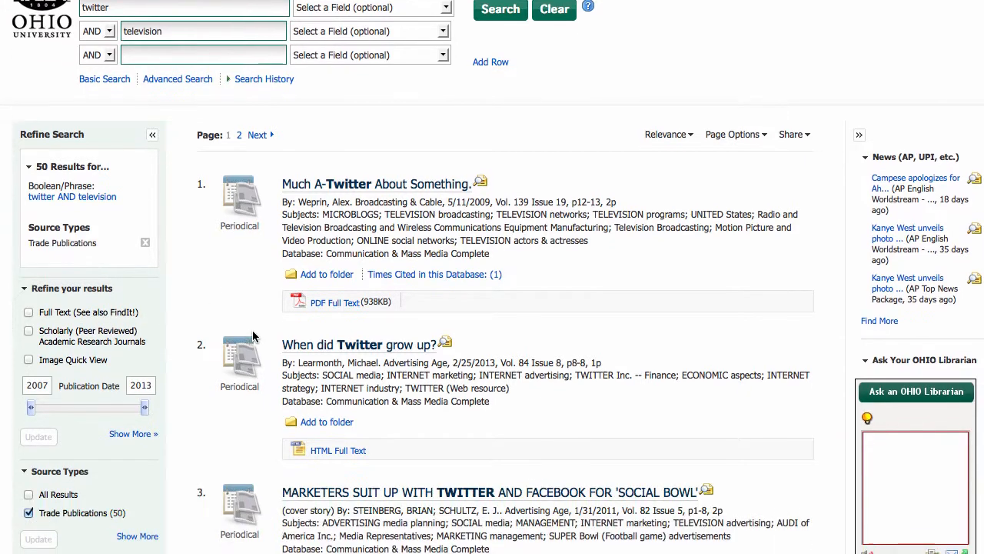
scroll(down, 3)
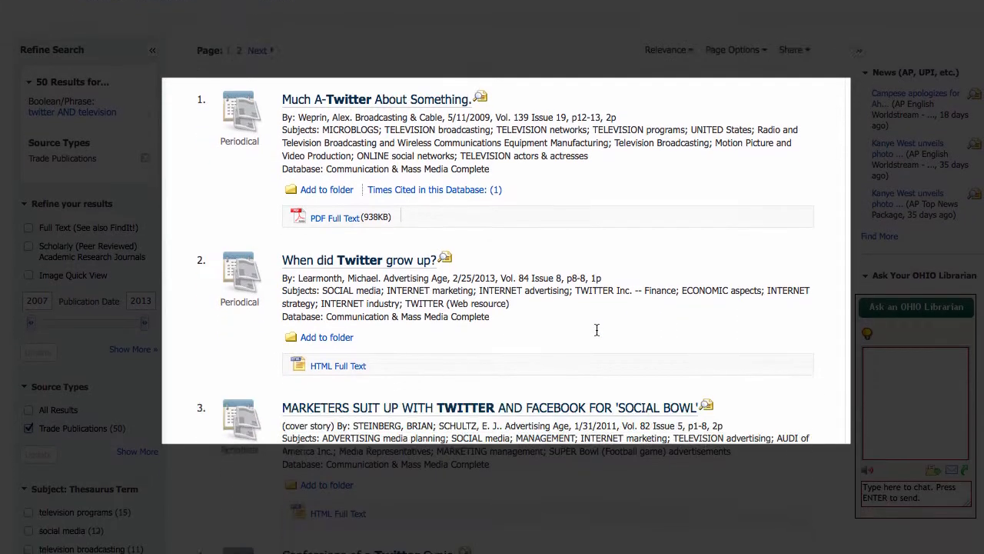
scroll(down, 3)
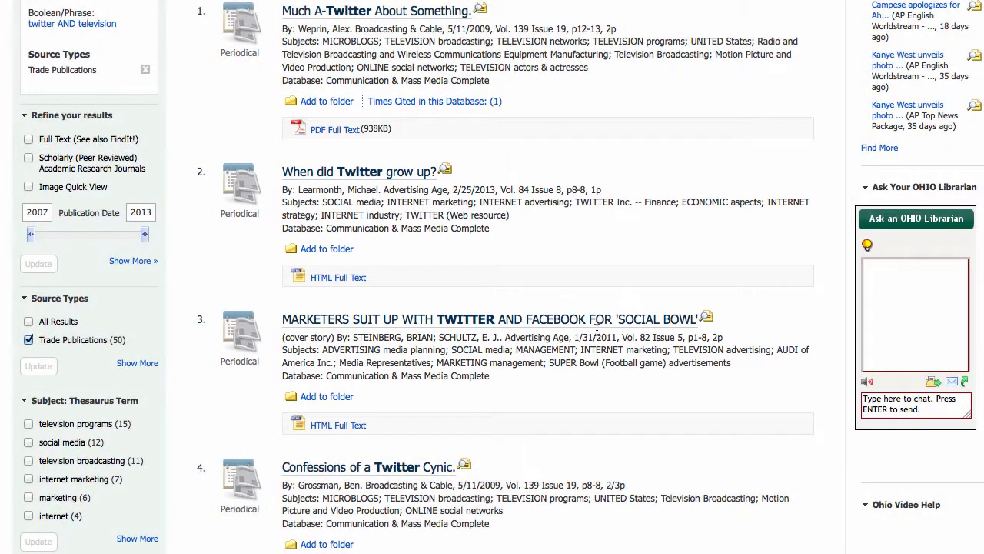
mouse_move(554, 255)
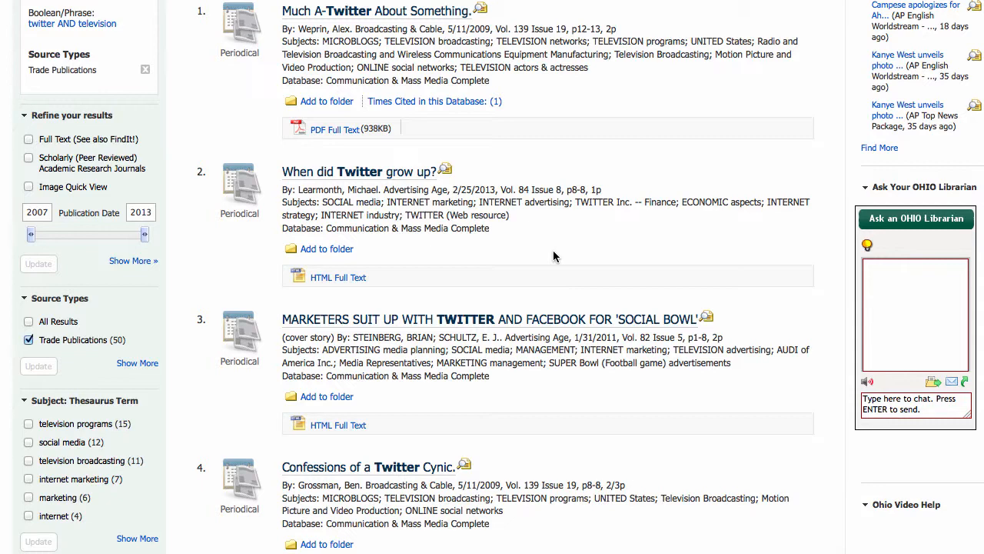
mouse_move(377, 173)
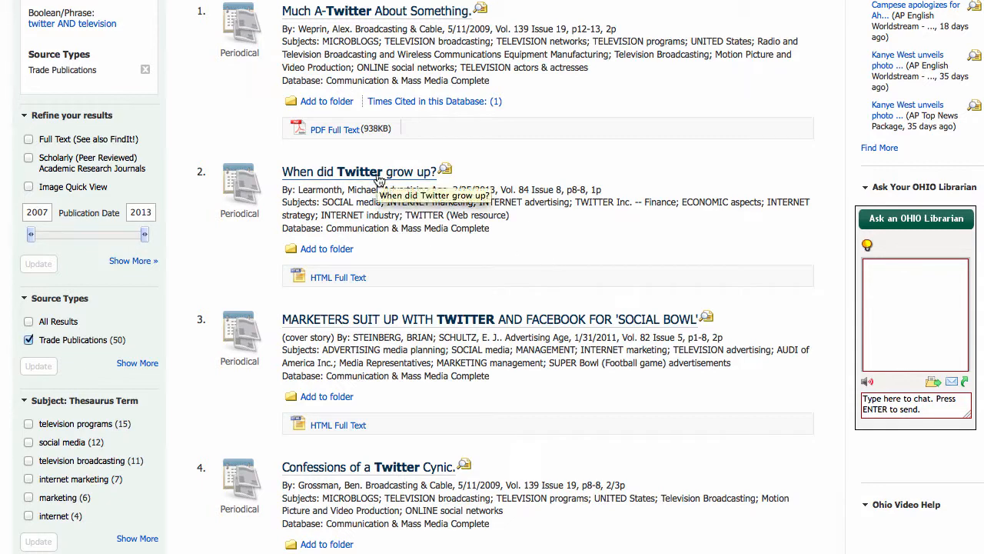
View the Detailed Record for 'When did Twitter grow up?' and read its HTML Full Text.
click(360, 171)
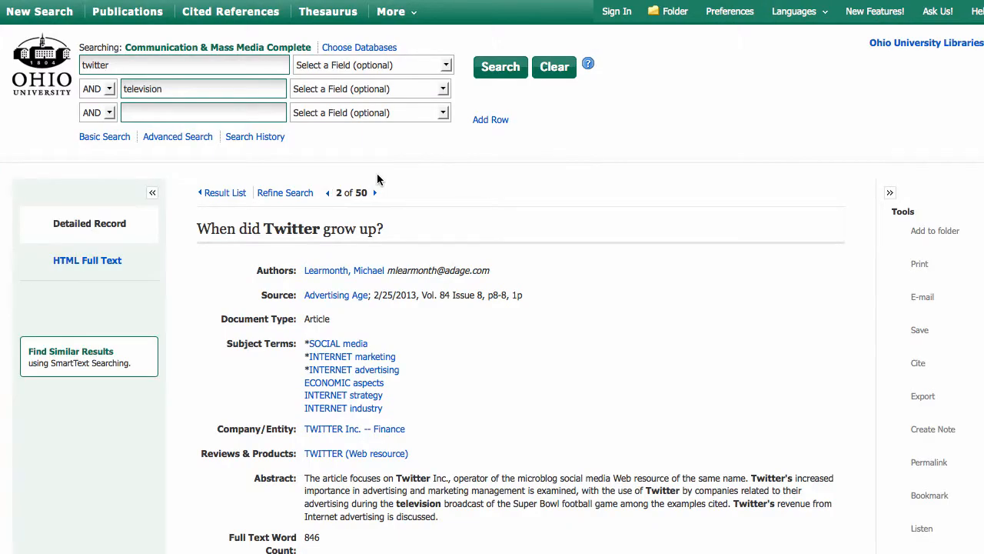
scroll(down, 3)
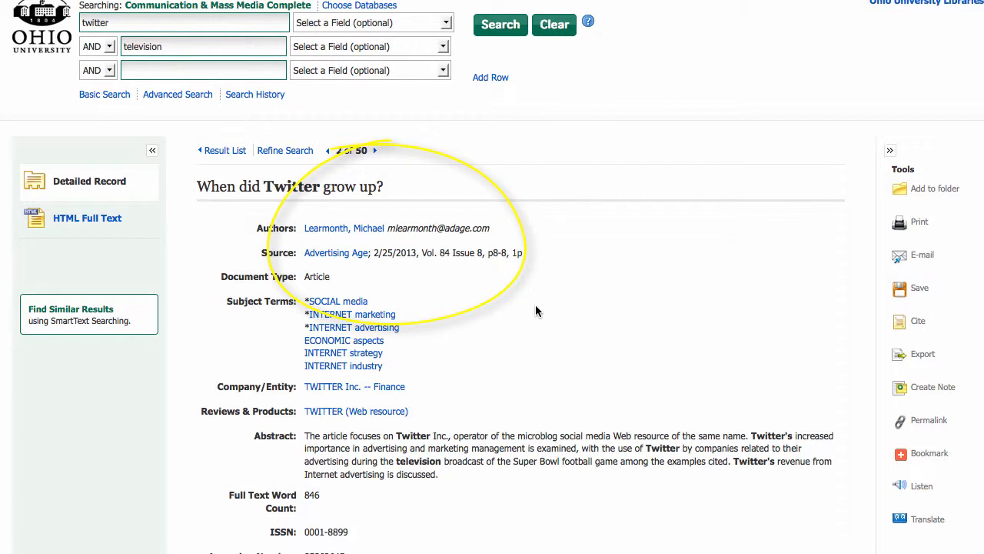
scroll(down, 3)
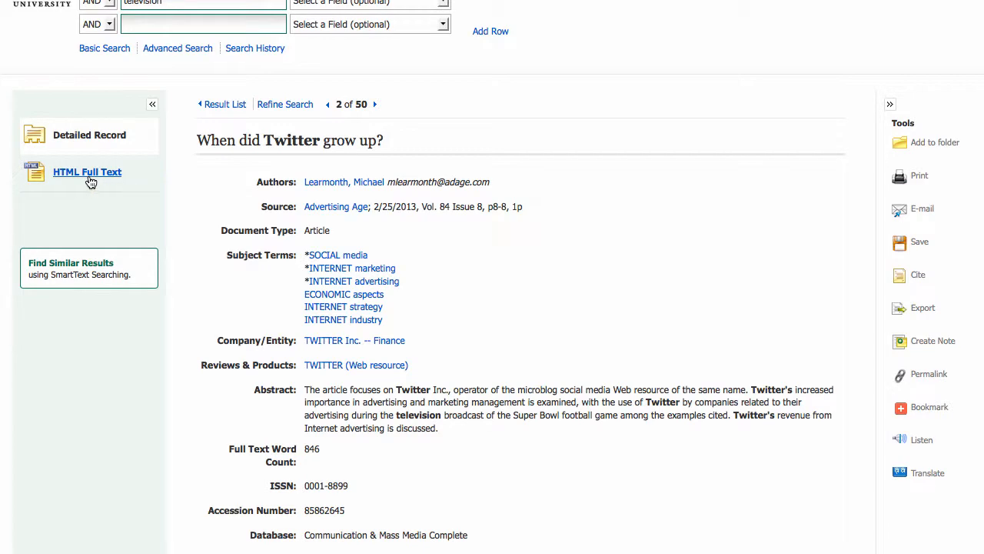
click(86, 172)
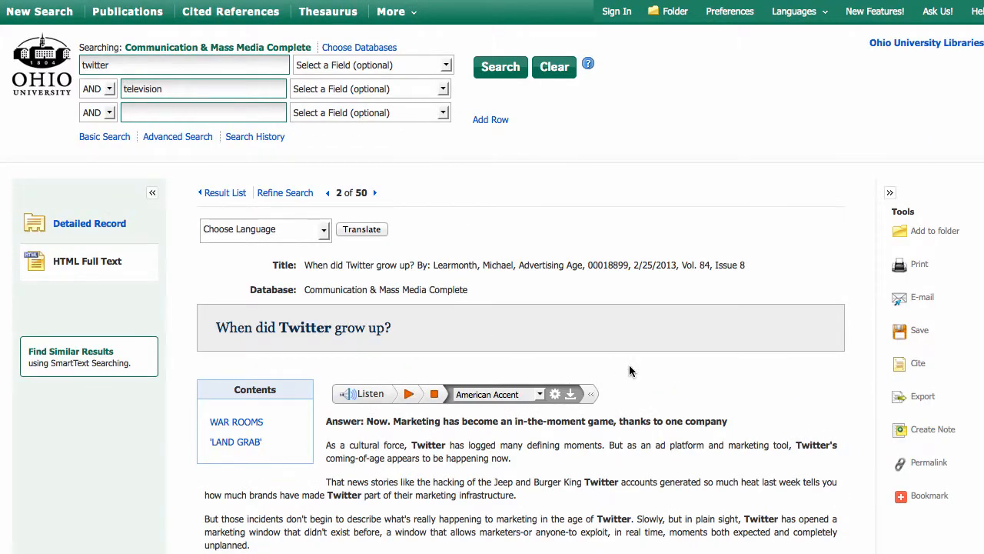
scroll(down, 3)
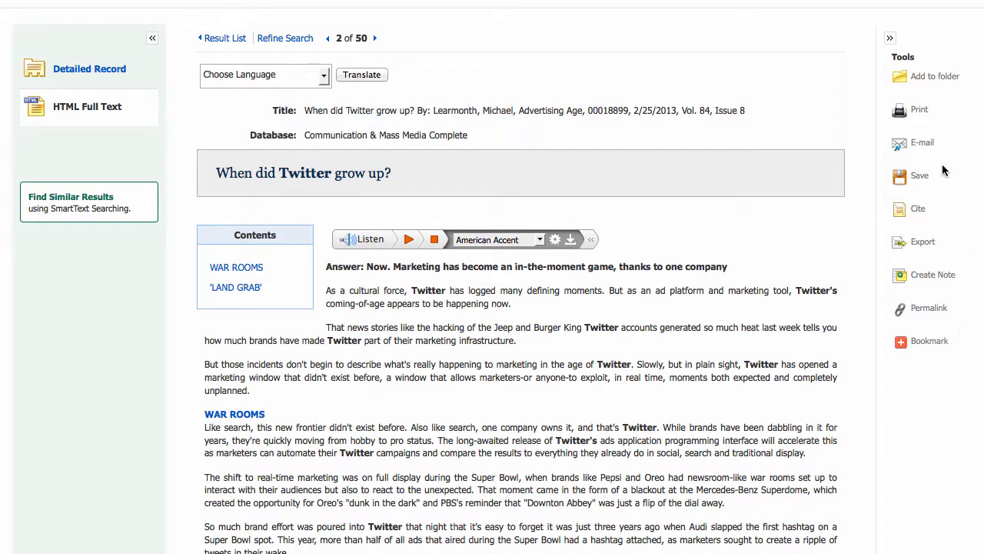
mouse_move(922, 142)
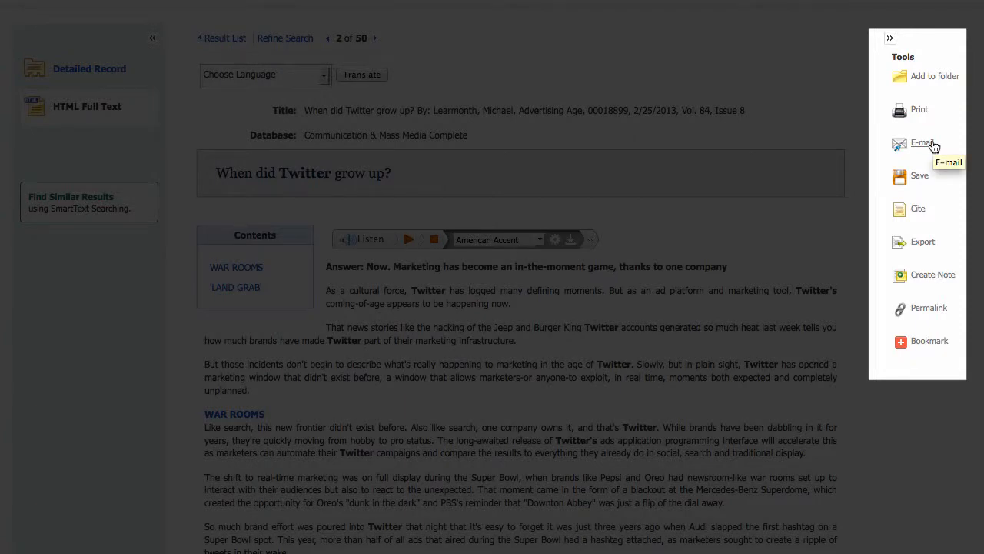
mouse_move(920, 111)
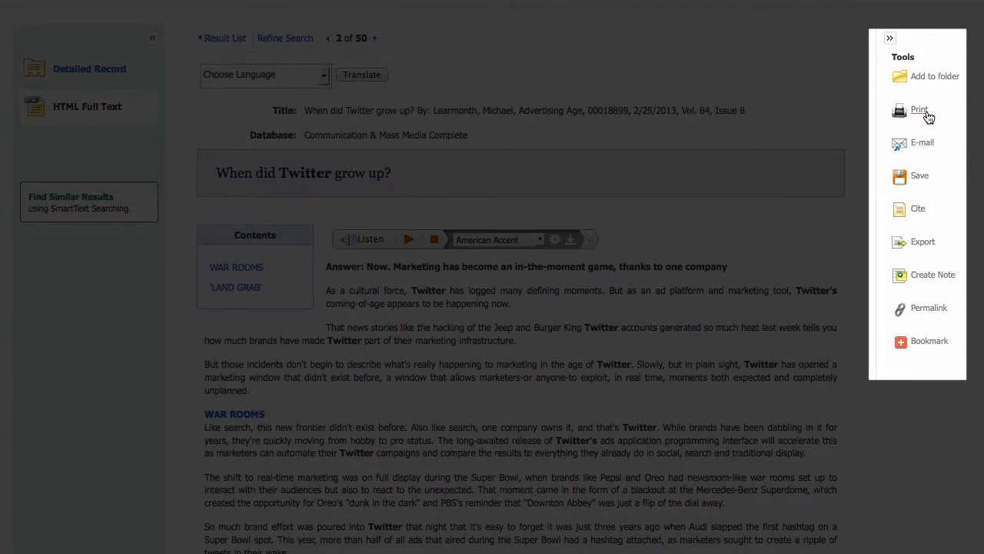
mouse_move(918, 210)
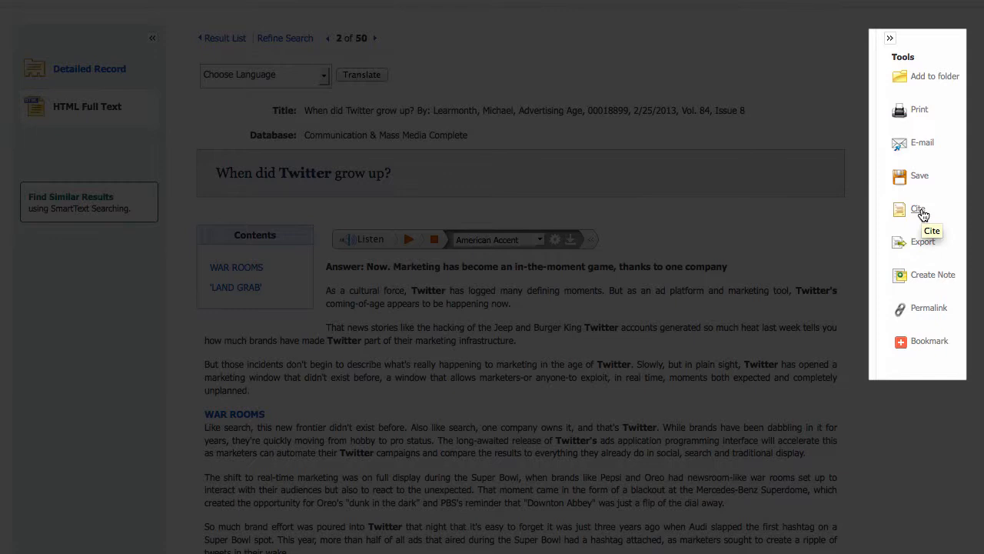
mouse_move(929, 308)
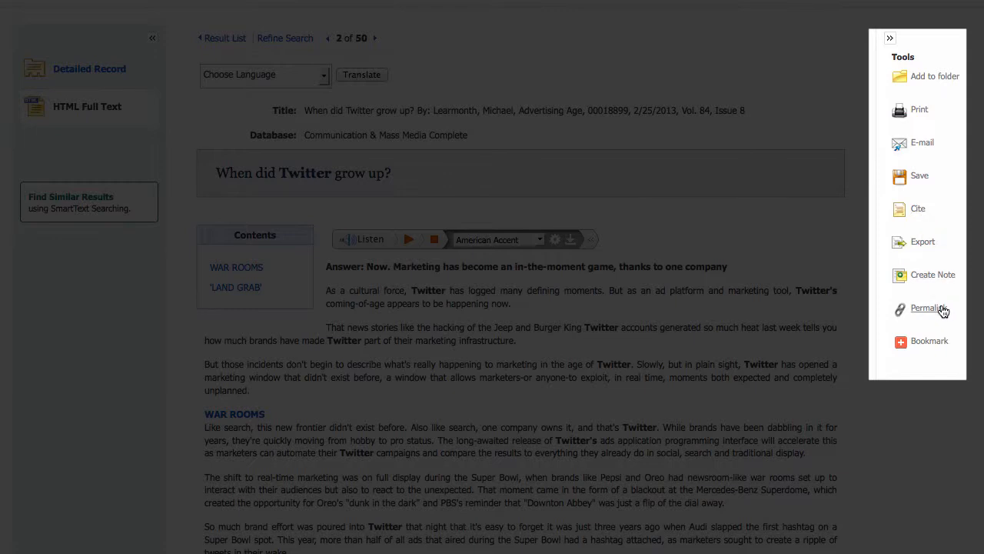
mouse_move(926, 308)
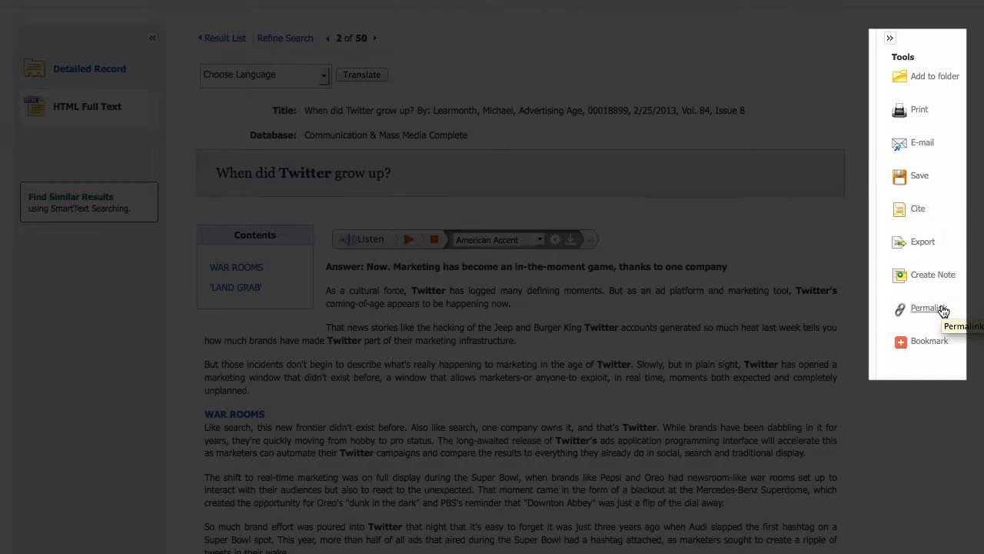